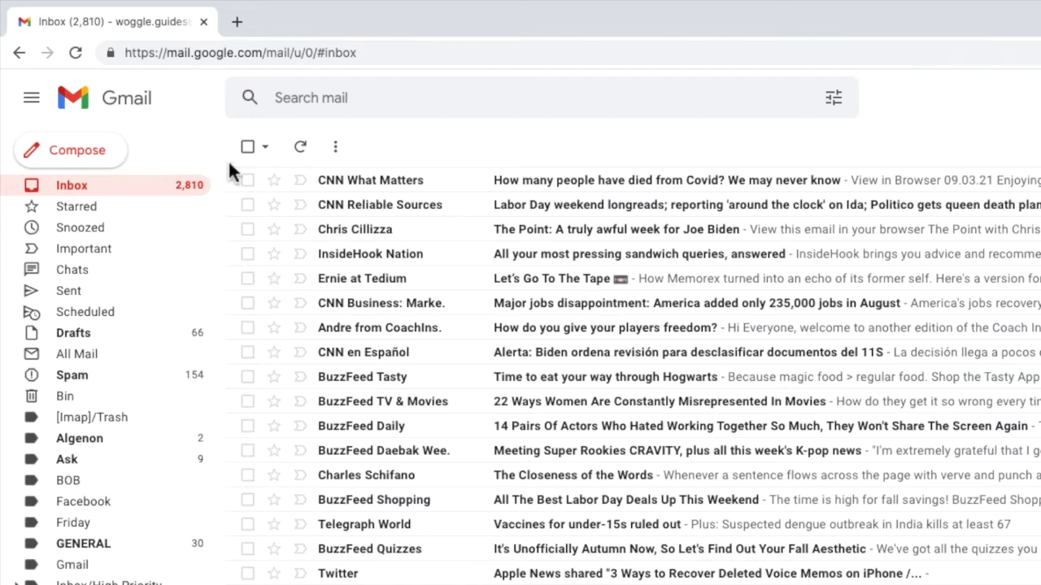
mouse_move(248, 278)
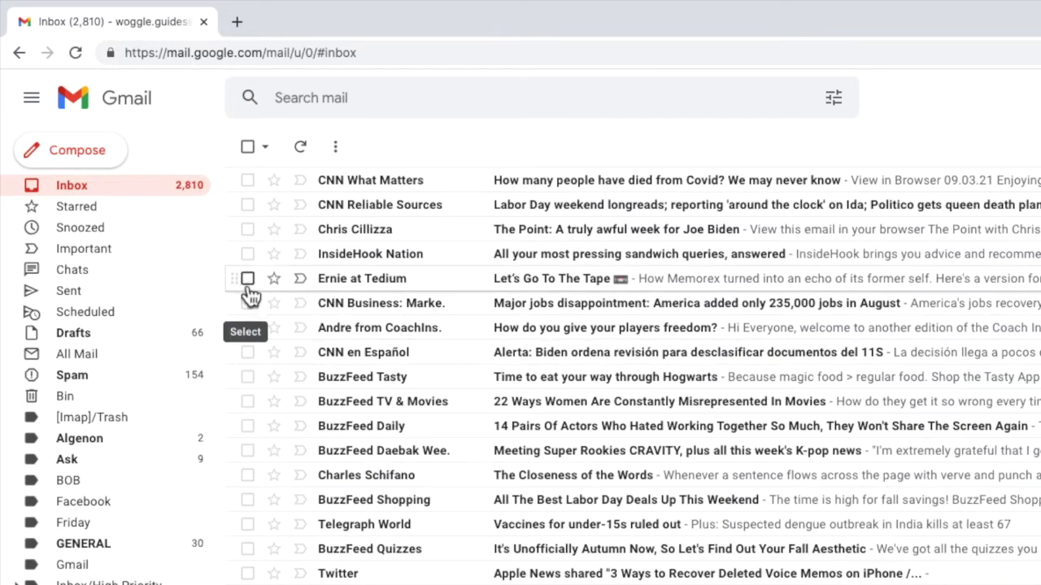
- Forward the InsideHook Nation sandwich email as an attachment via More > Forward as attachment
left_click(247, 253)
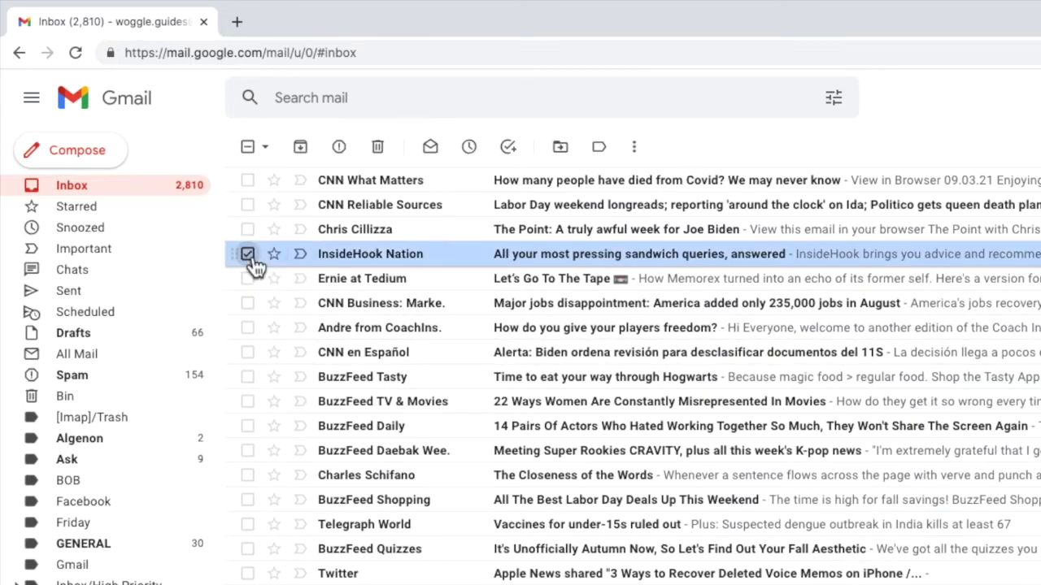
mouse_move(634, 146)
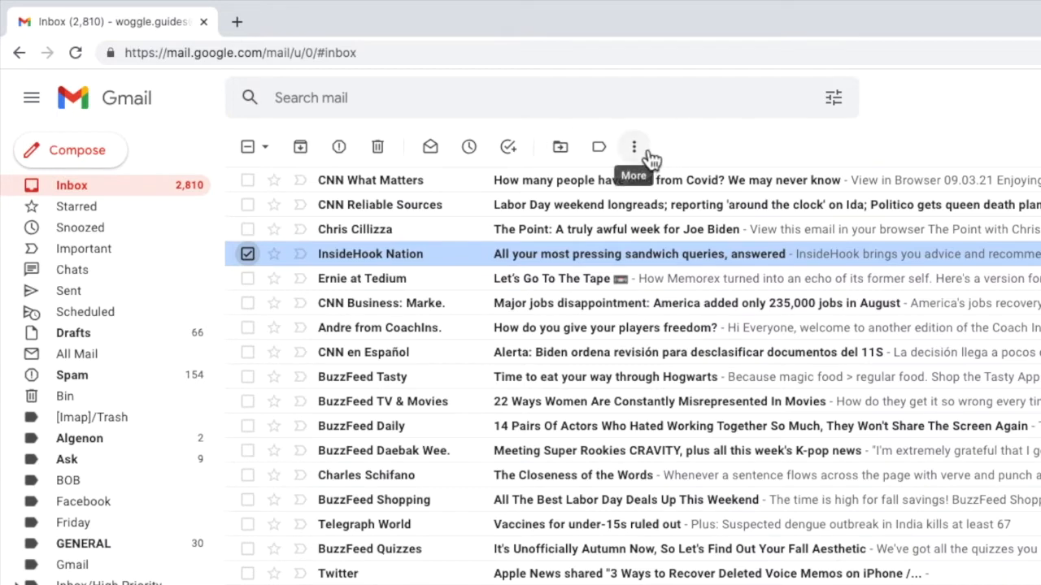
left_click(634, 146)
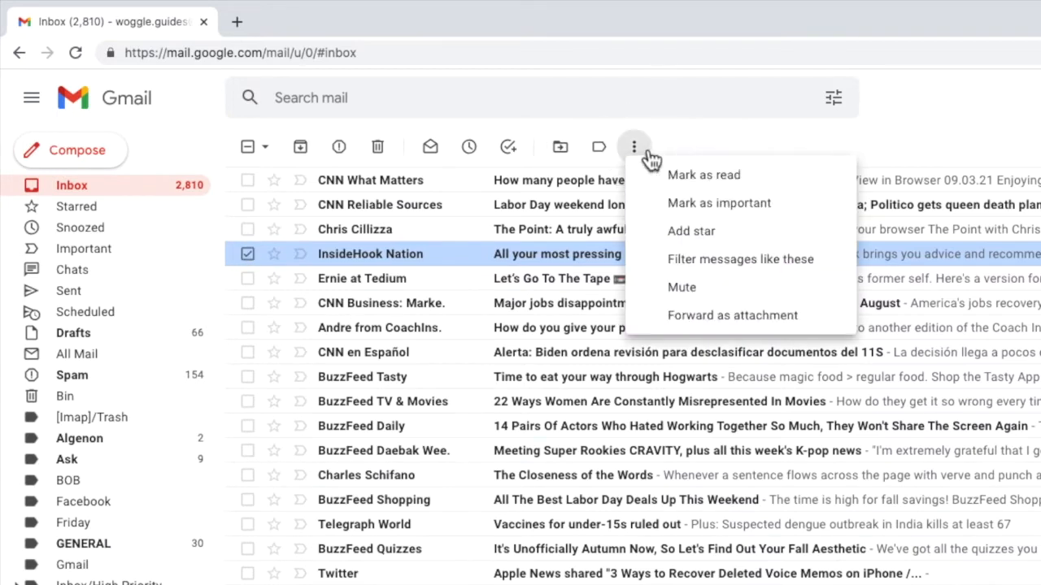
mouse_move(681, 286)
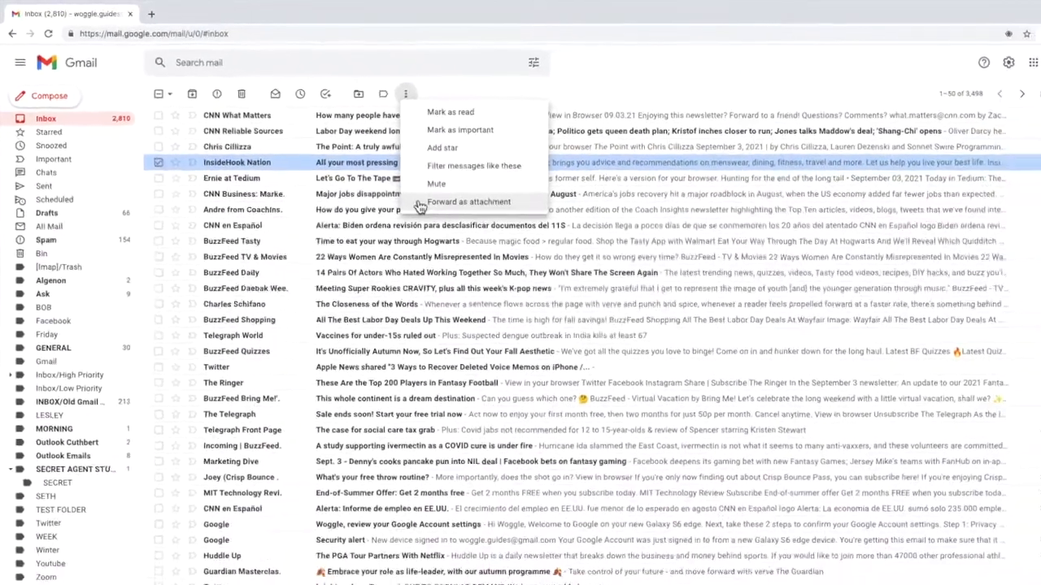
left_click(468, 201)
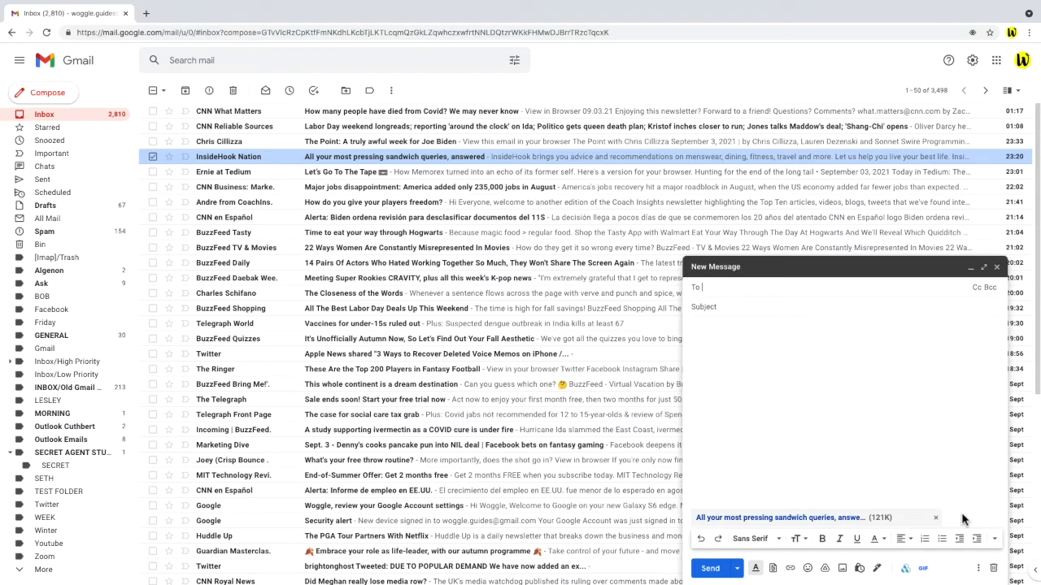
mouse_move(990, 560)
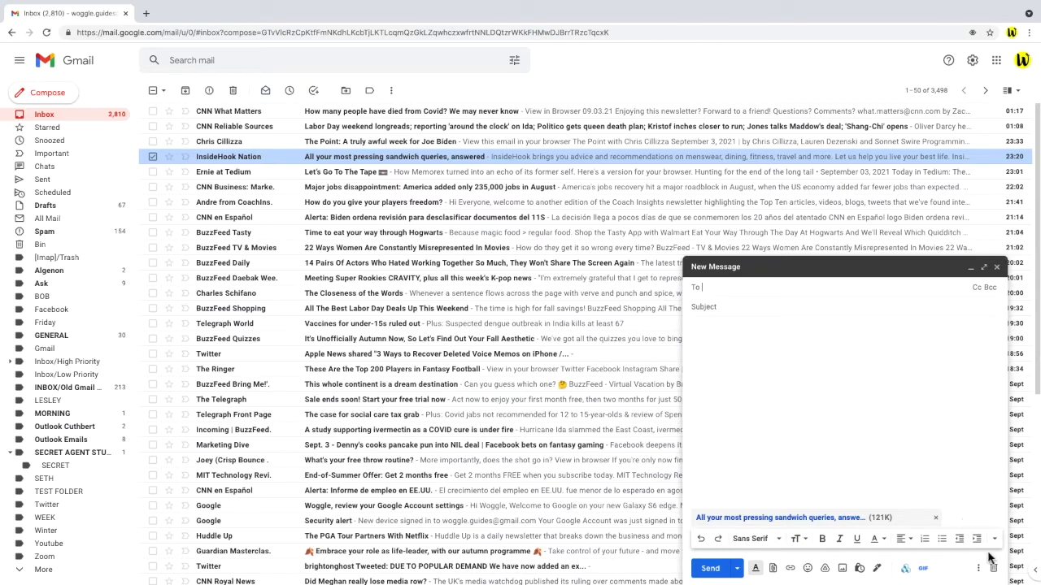
- Discard the draft, then forward the three checked emails as attachments in one new message
left_click(996, 266)
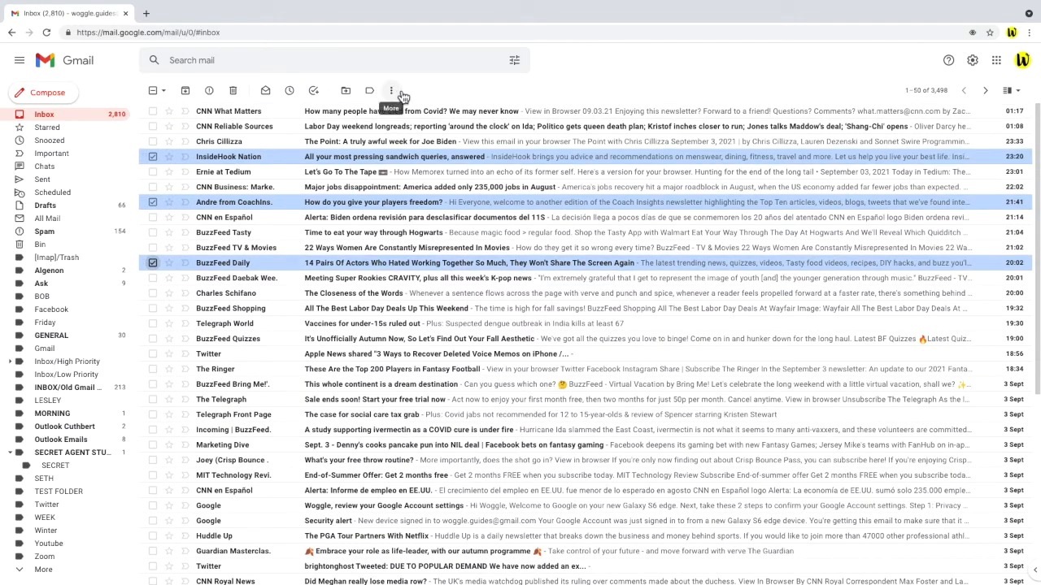
left_click(390, 91)
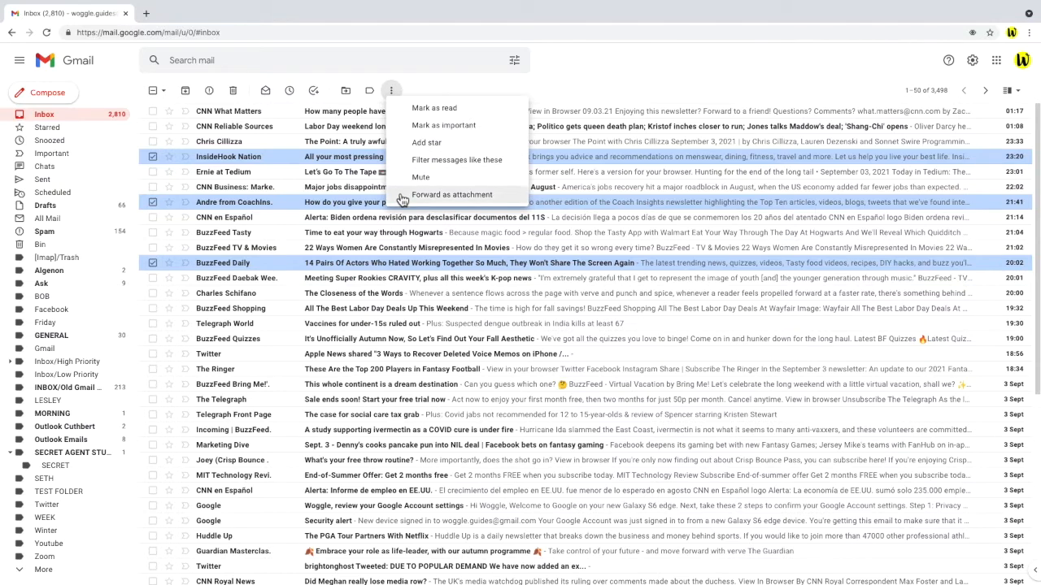
left_click(452, 195)
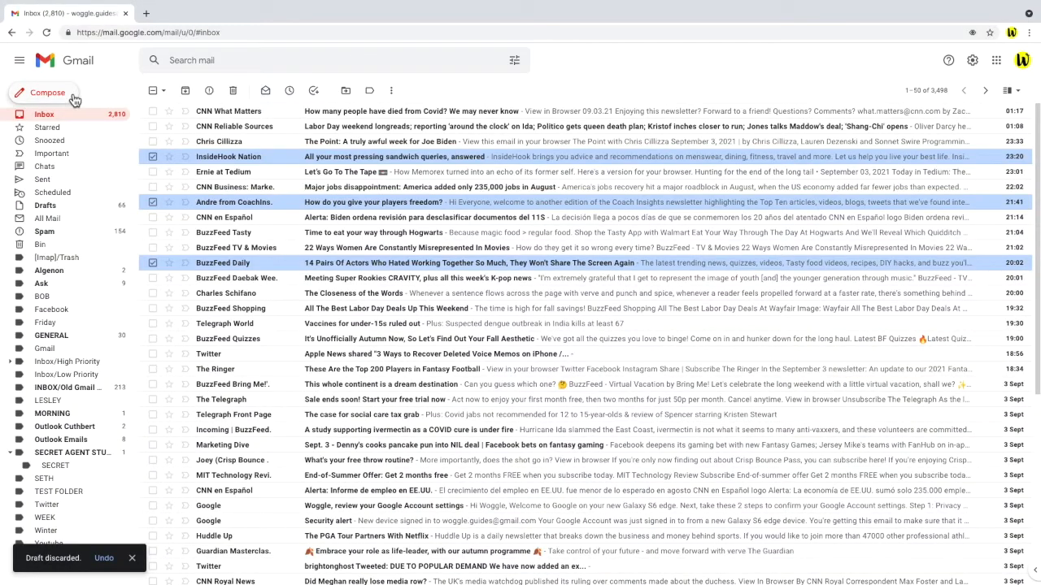
- Compose a new message and drag the BuzzFeed Quizzes fall-aesthetic email into it as an attachment
left_click(48, 91)
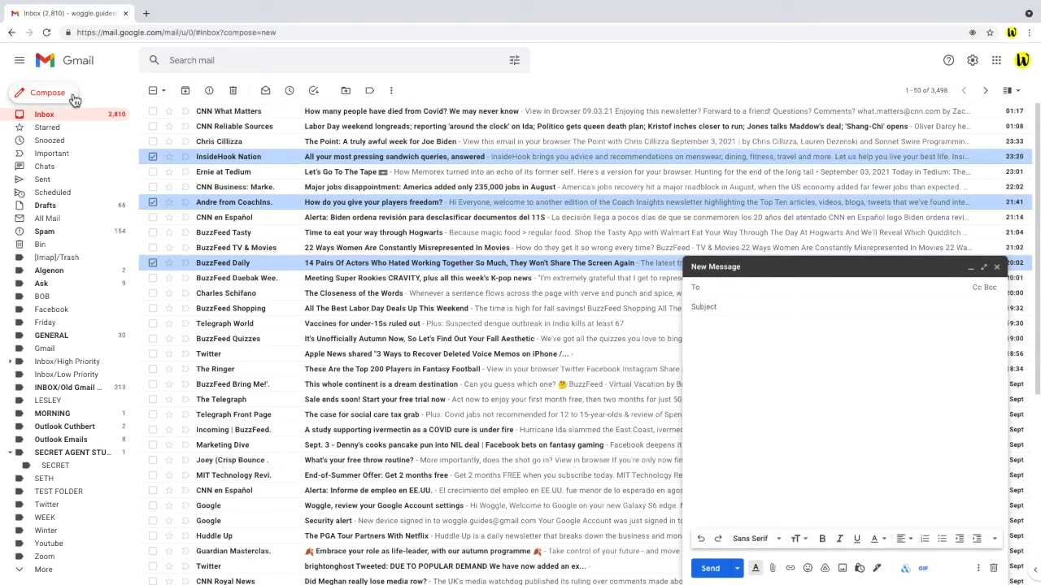
left_click(715, 286)
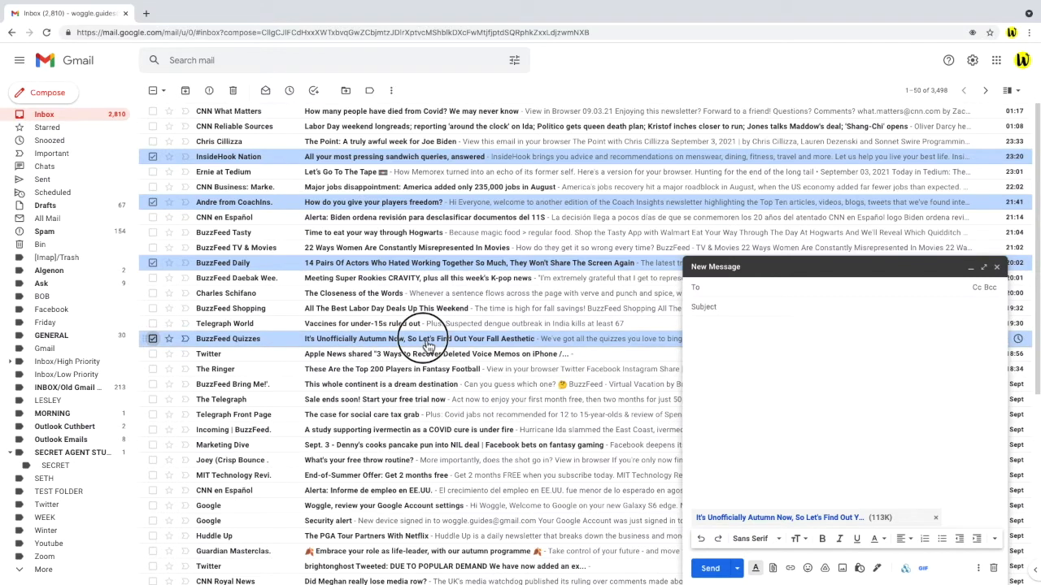
left_click_drag(426, 340, 784, 395)
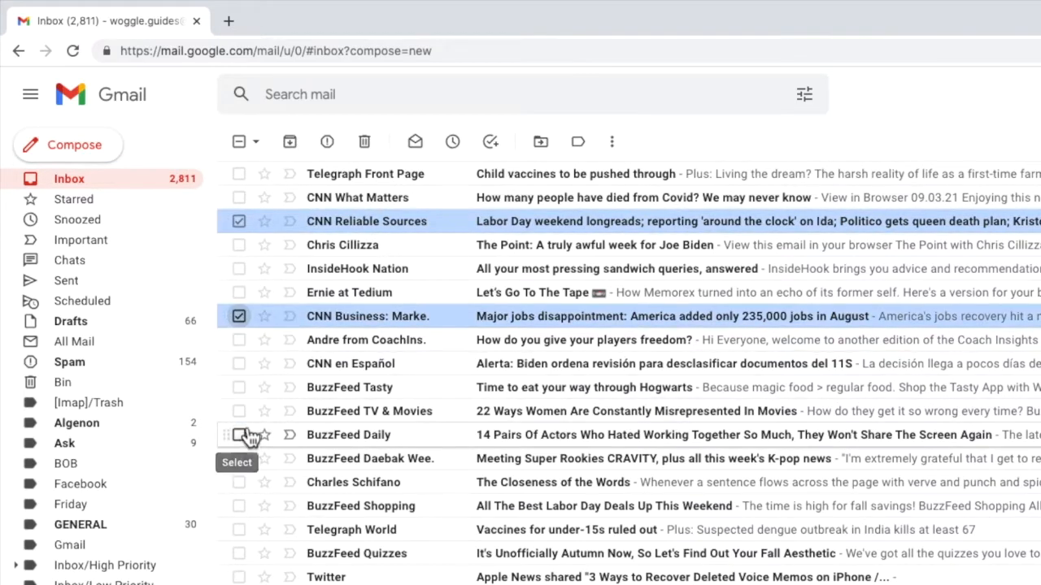
- Check the Chris Cillizza, CNN en Español and Charles Schifano emails and start a new label for them
left_click(65, 463)
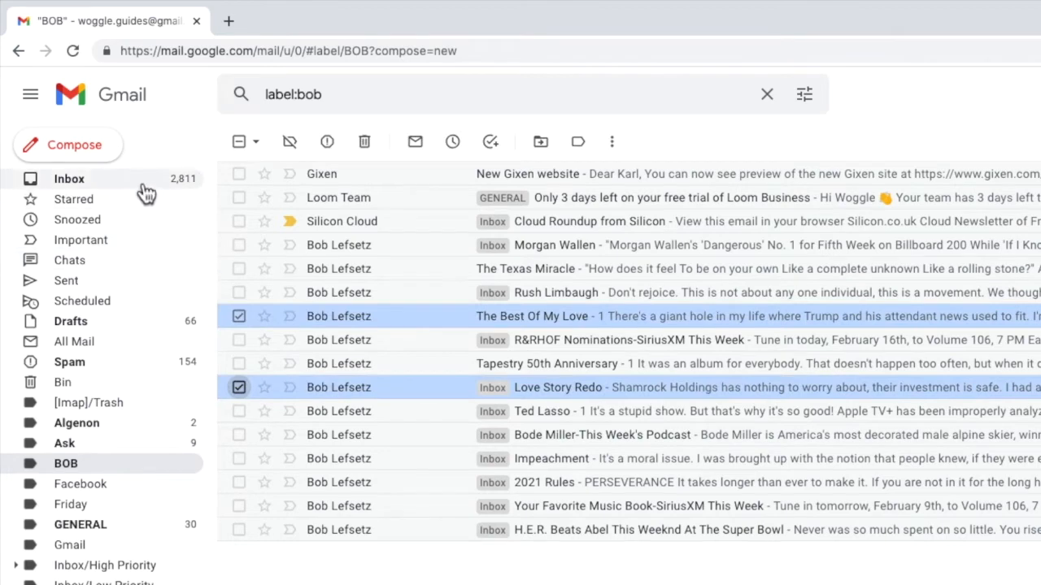
left_click(68, 177)
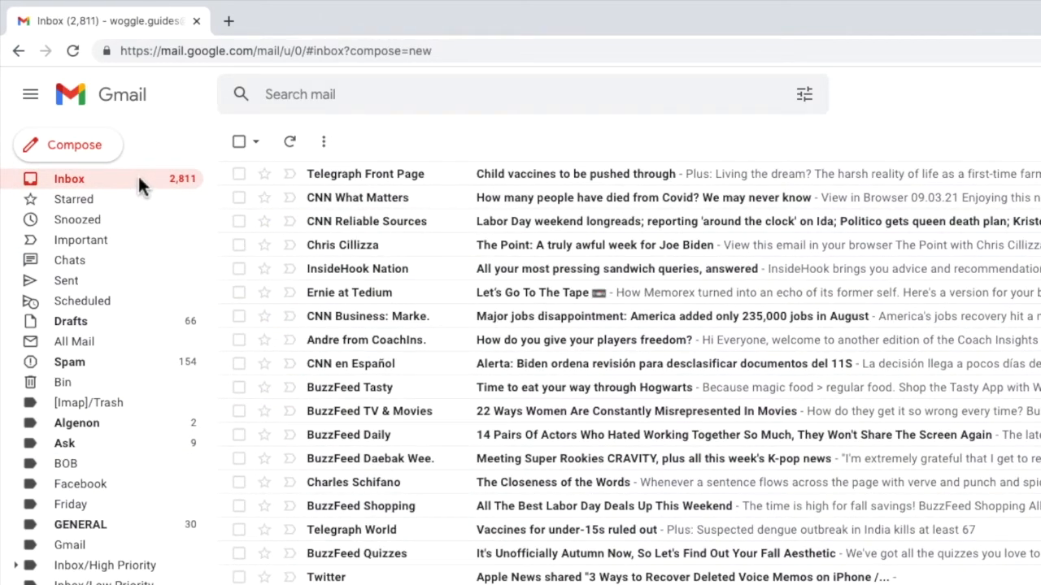
left_click(237, 244)
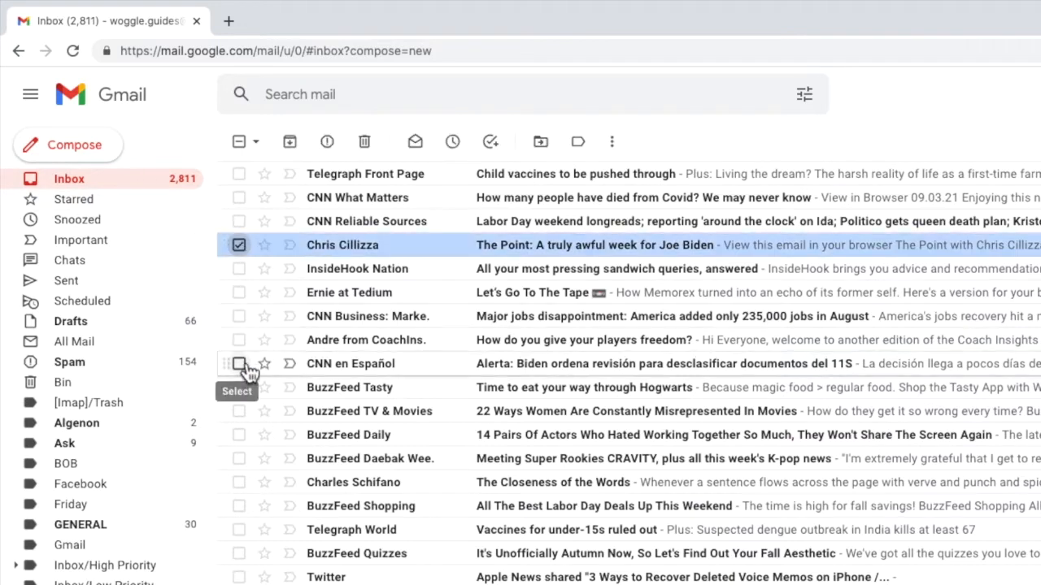
left_click(237, 364)
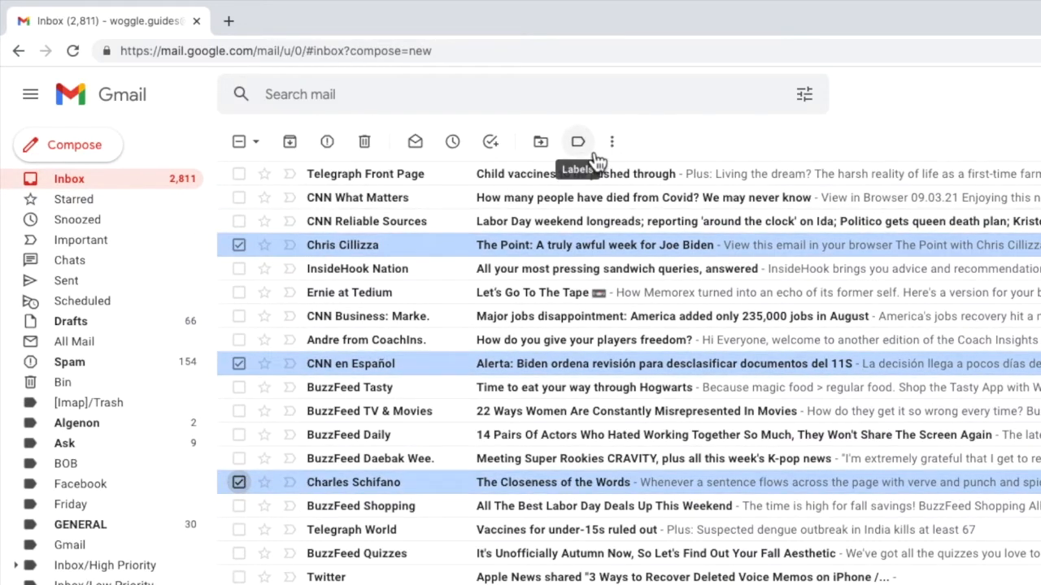
left_click(578, 141)
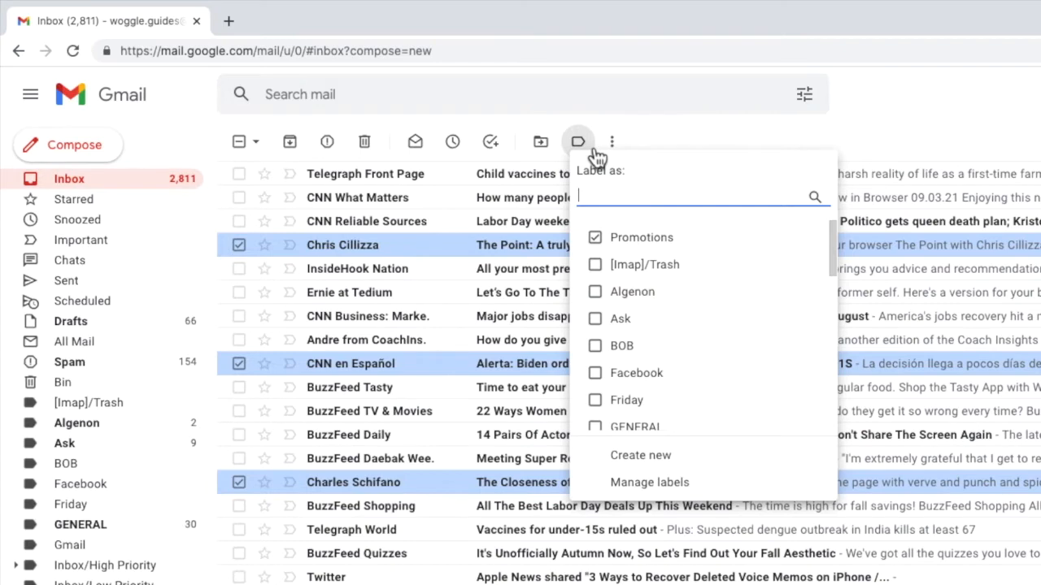
mouse_move(626, 400)
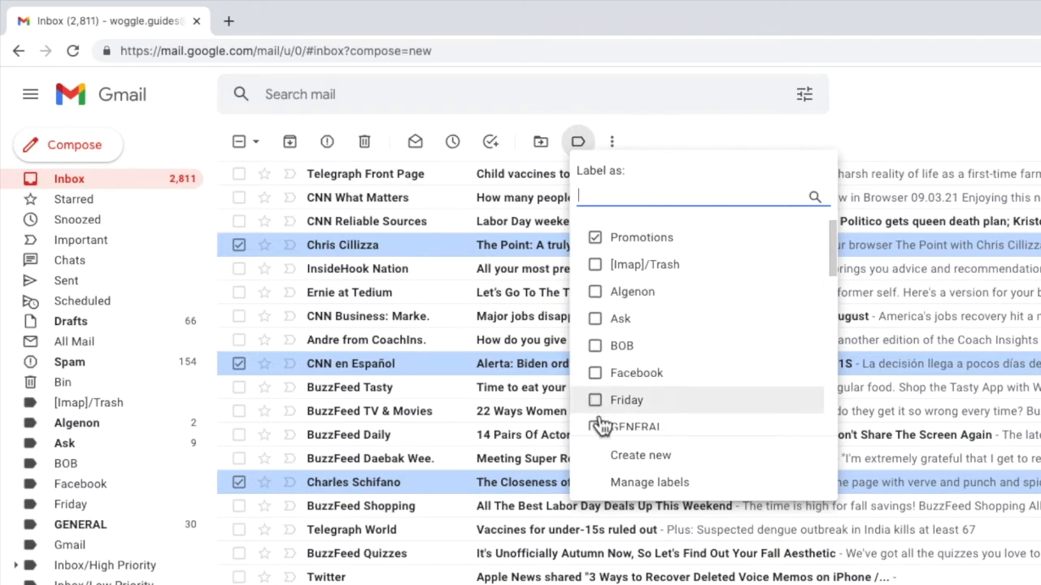
left_click(641, 455)
type("Attach emails")
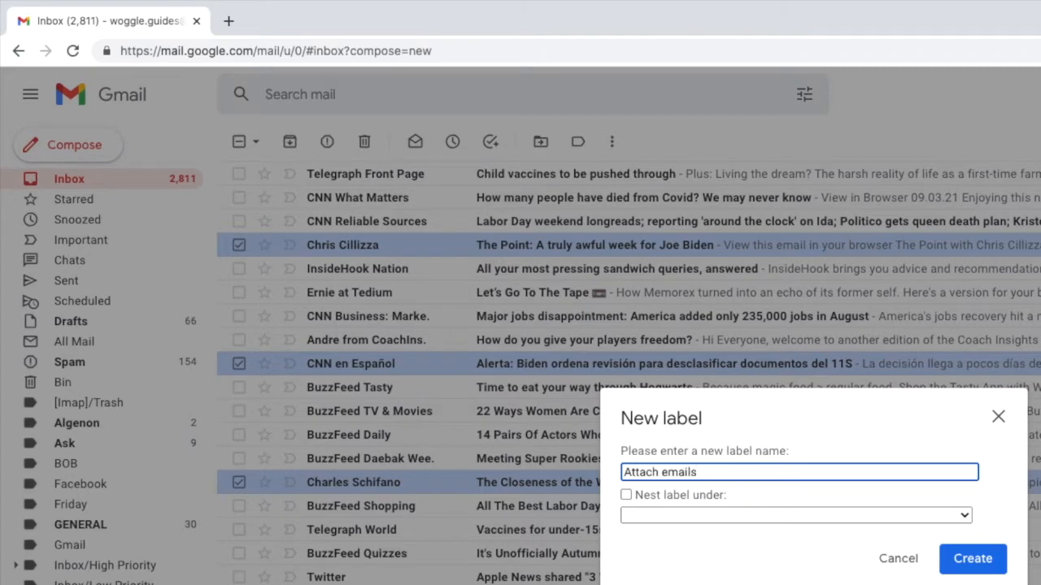
mouse_move(972, 559)
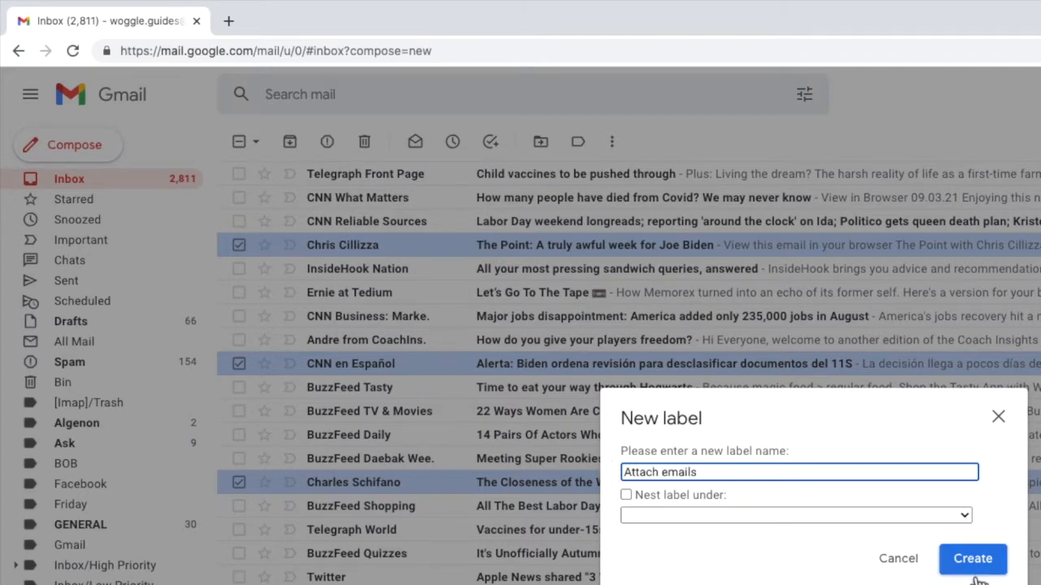
- Create the 'Attach emails' label, then tick three Bob Lefsetz emails under the BOB label
left_click(972, 560)
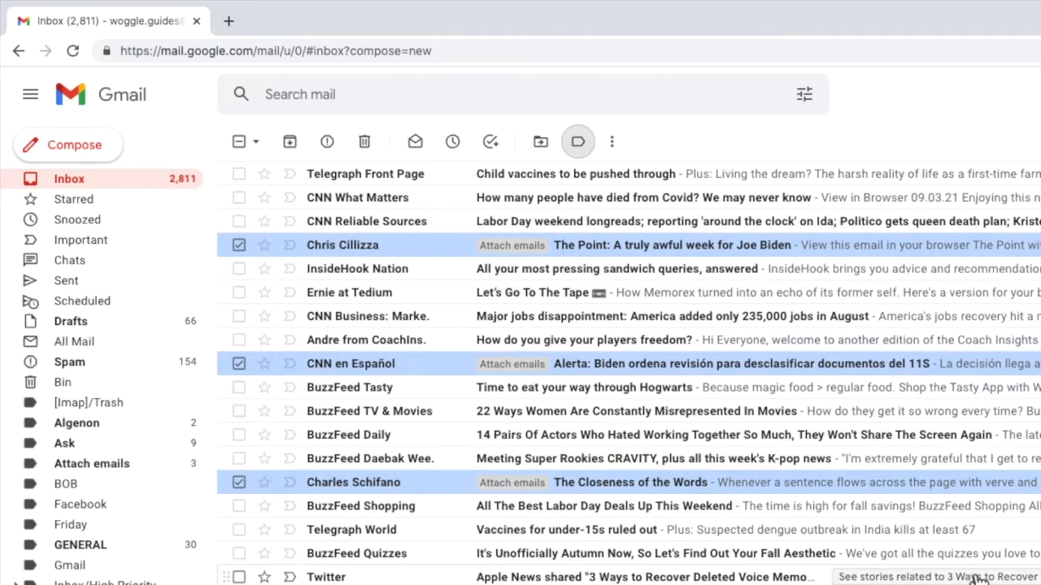
left_click(65, 484)
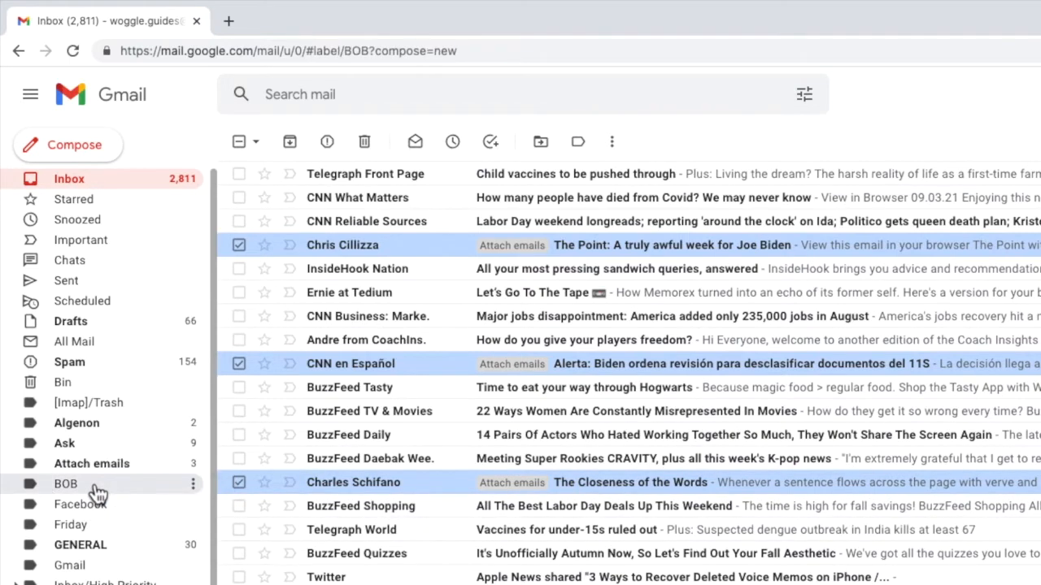
left_click(65, 484)
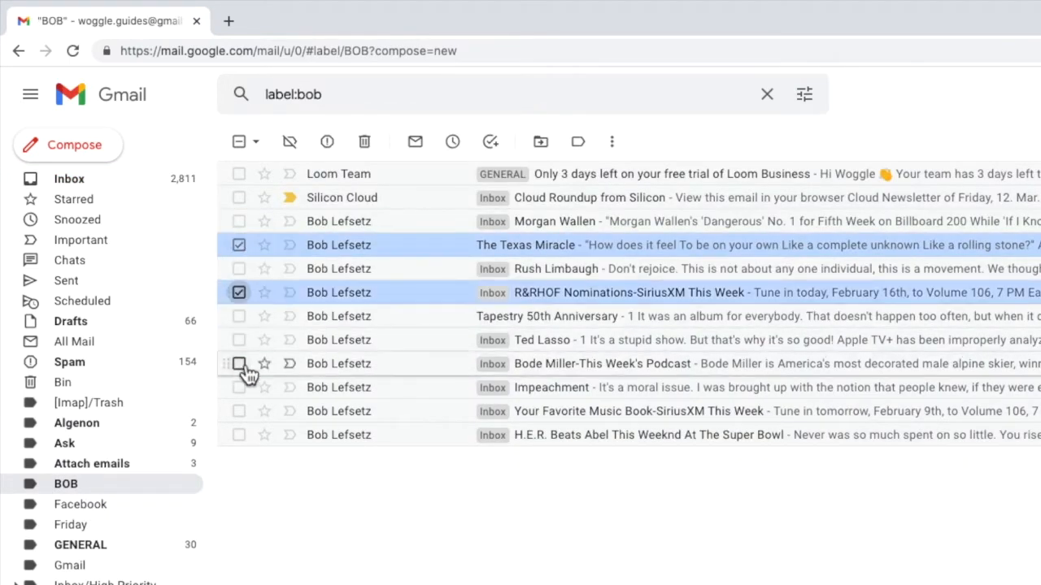
left_click(239, 365)
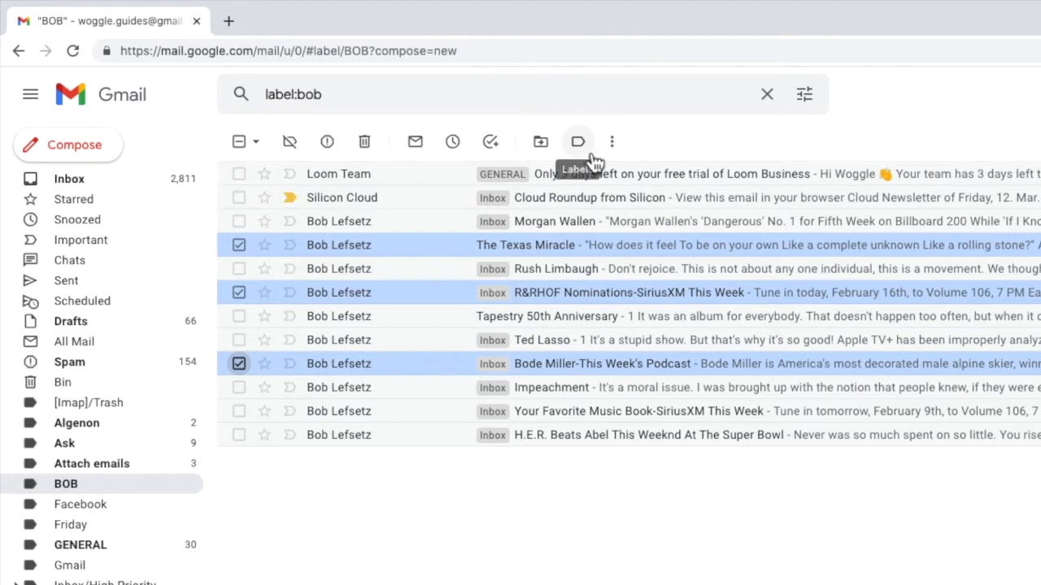
- Tag the chosen Bob Lefsetz emails with 'Attach emails' and open that label's list
left_click(577, 142)
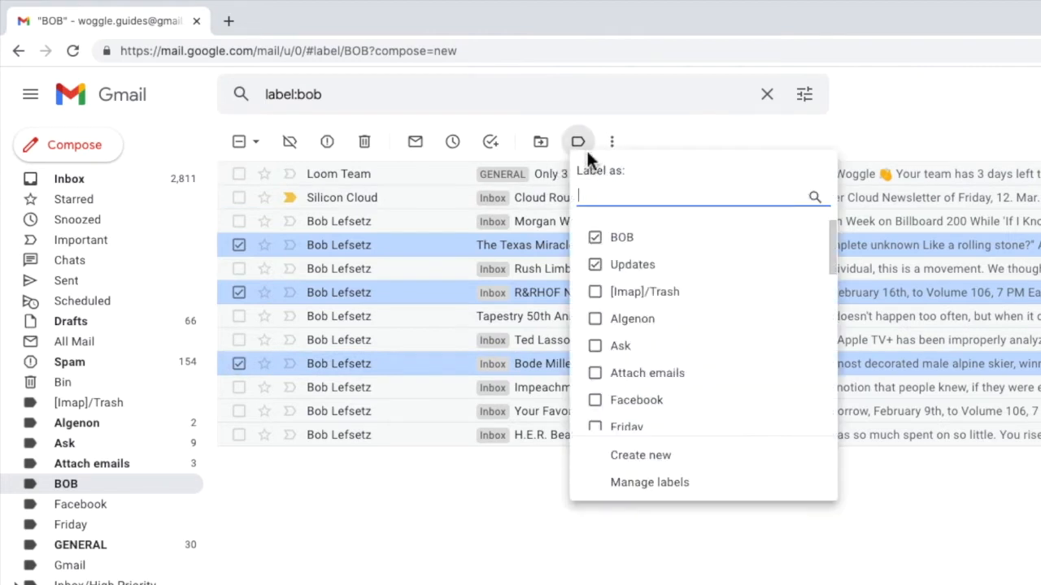
left_click(595, 372)
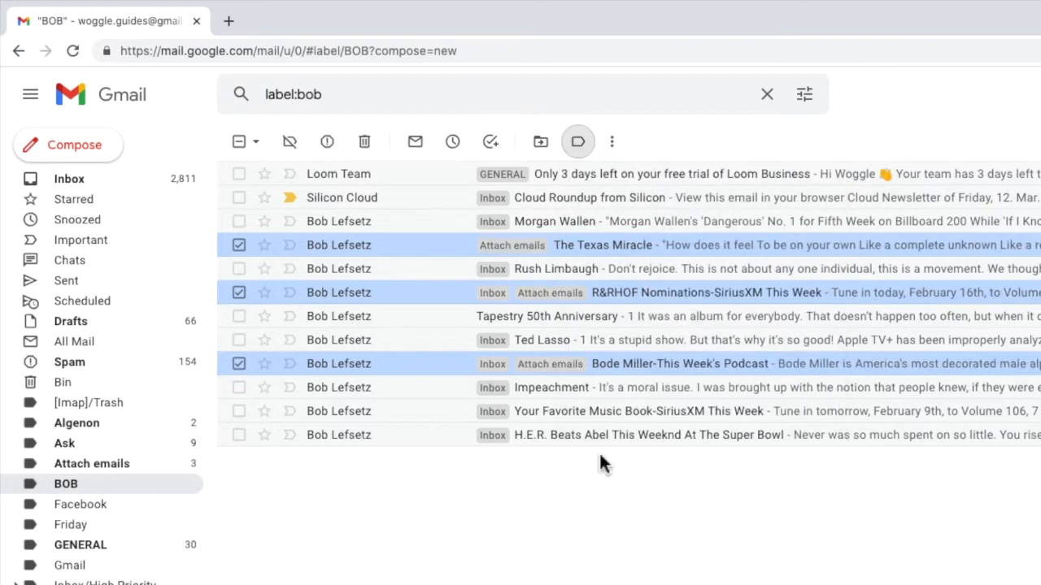
mouse_move(303, 465)
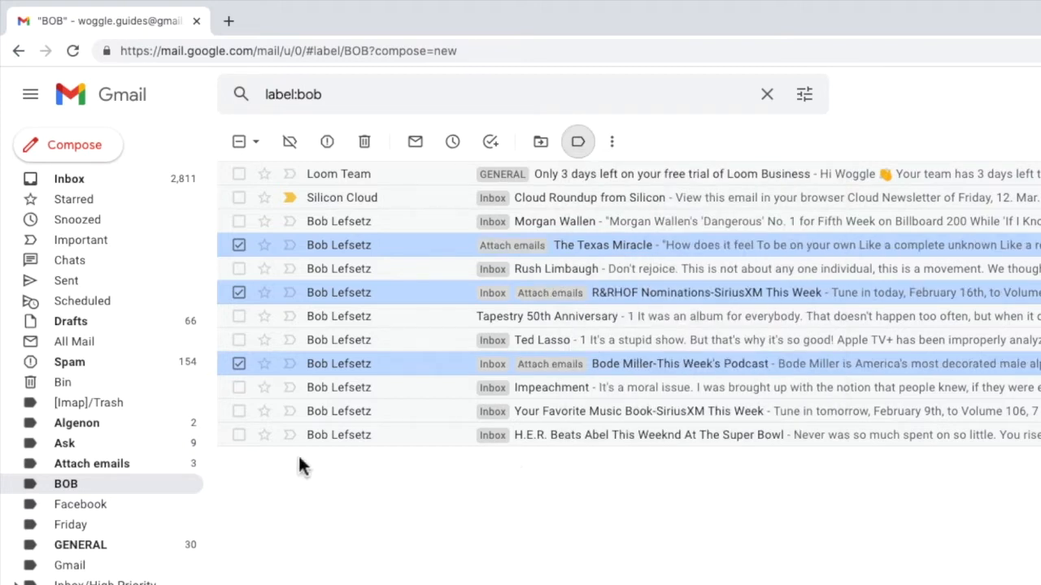
left_click(91, 463)
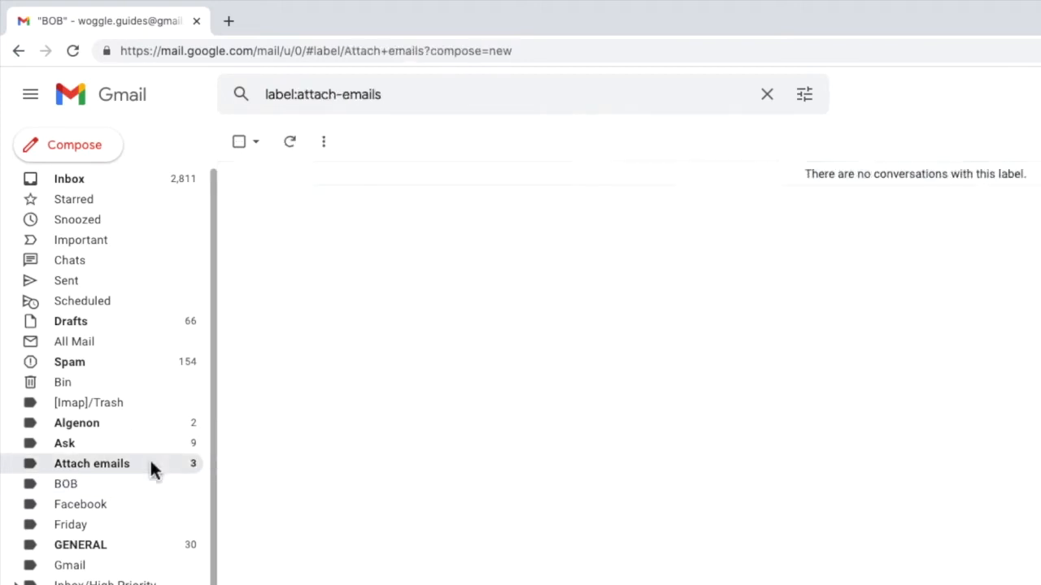
- View the six emails under 'Attach emails', then the seven WoggleSpy Cuthbert emails under Cuthbert
left_click(91, 463)
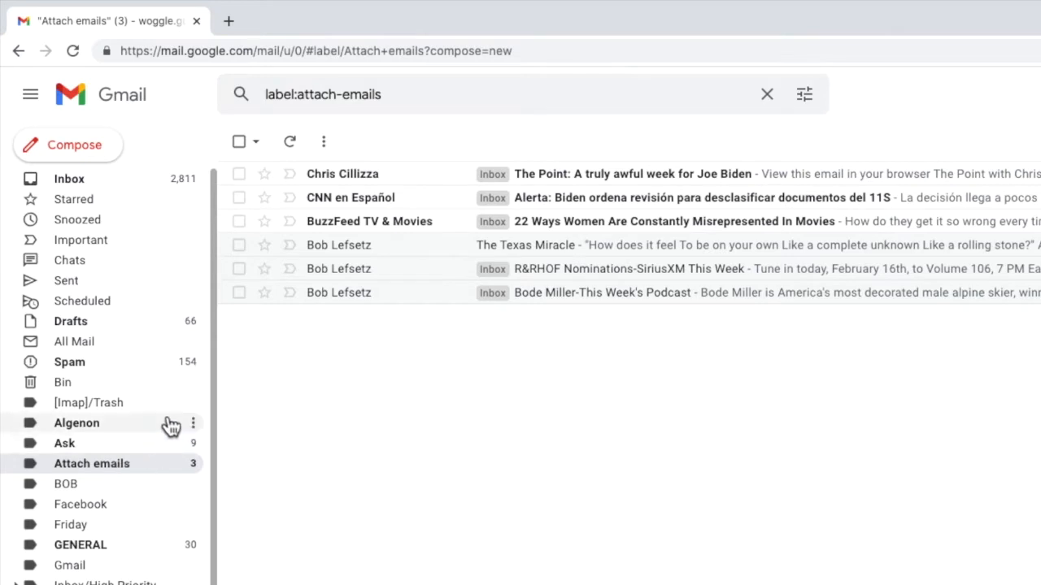
left_click(239, 142)
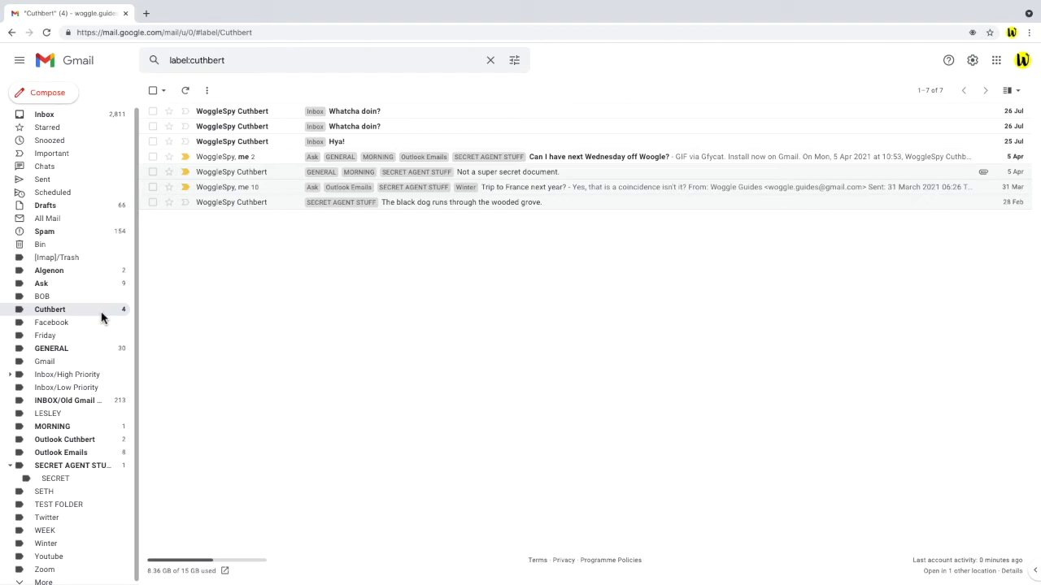
mouse_move(130, 317)
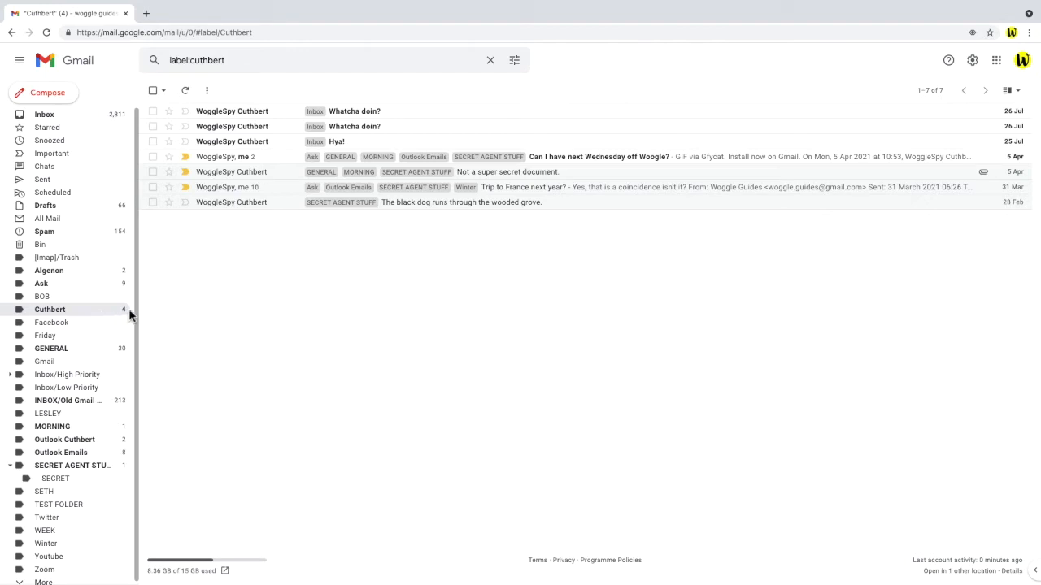
- Reply to the 'Trip to France next year?' thread in a popped-out separate window
left_click(522, 185)
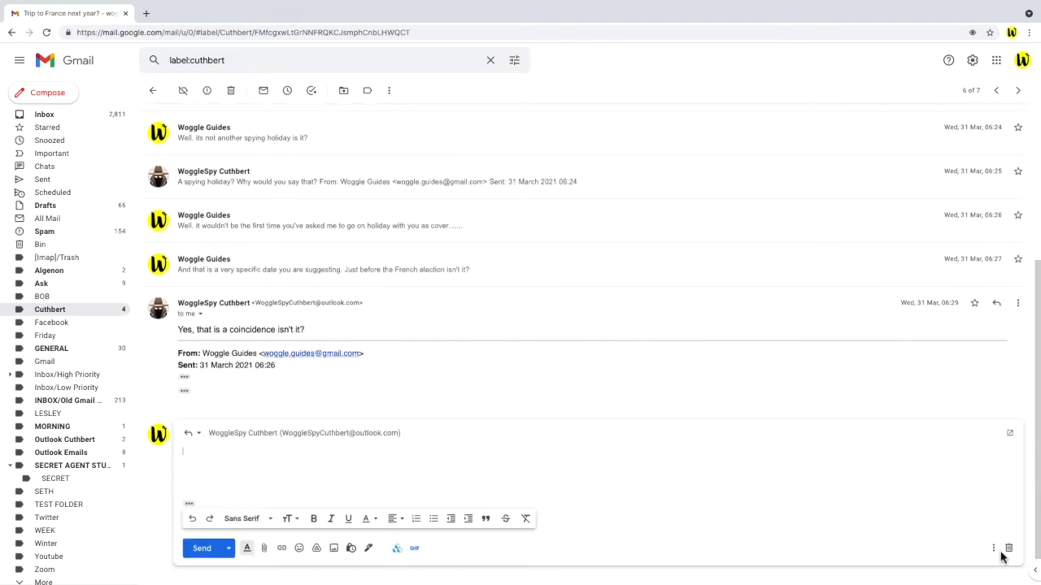
mouse_move(549, 462)
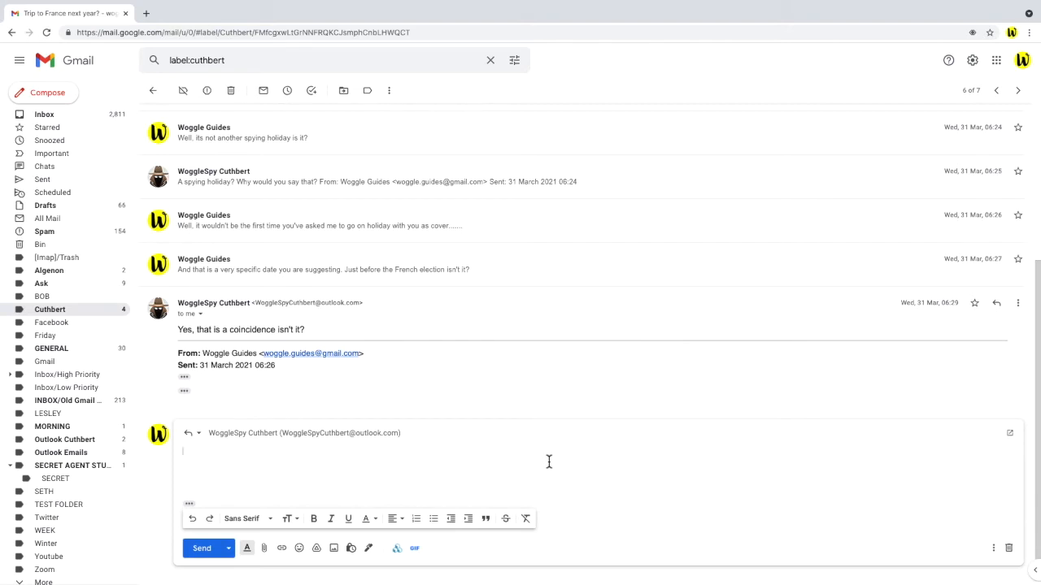
mouse_move(1026, 452)
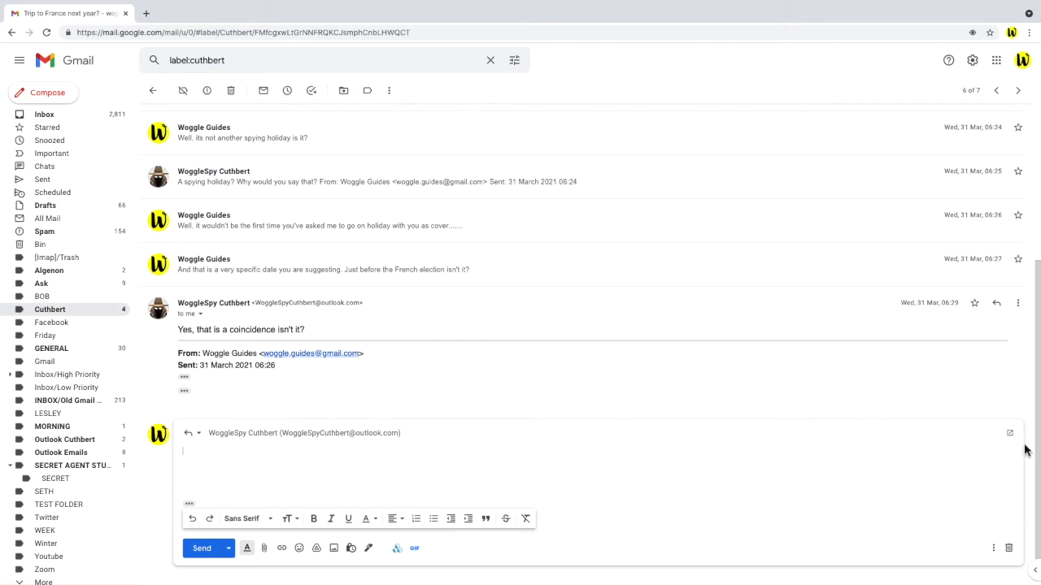
mouse_move(1010, 432)
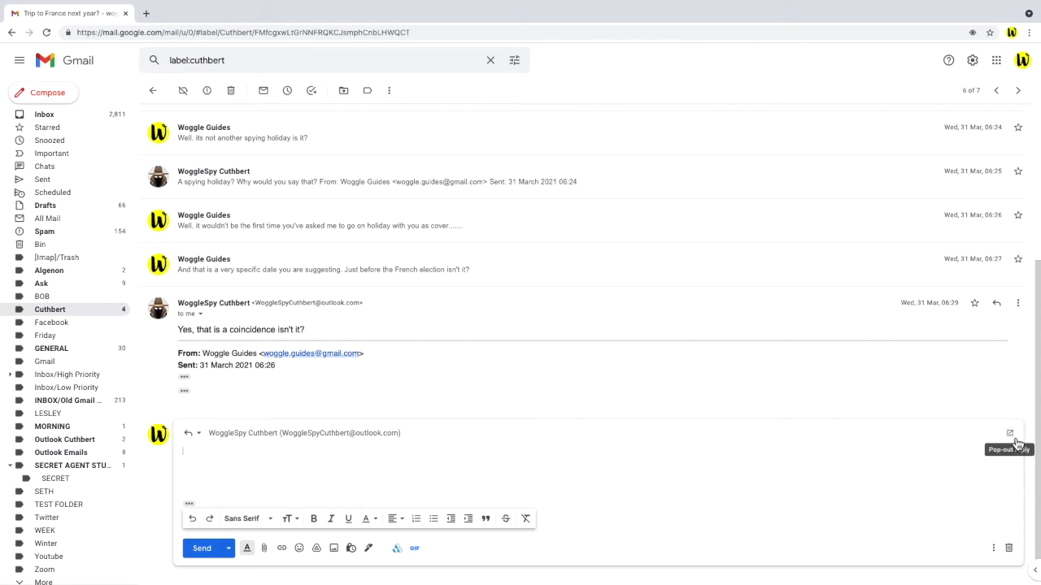
left_click(1010, 432)
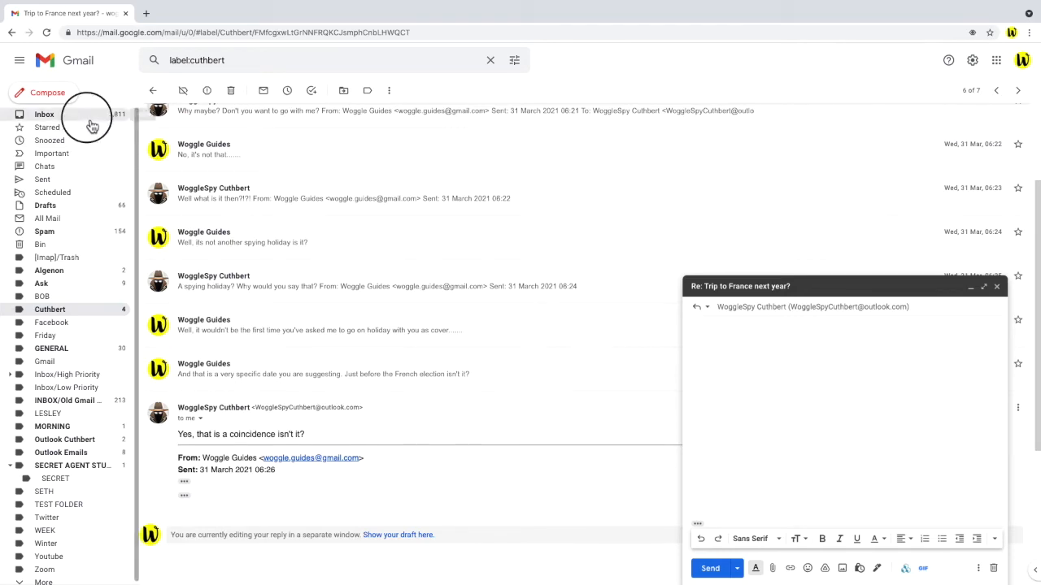
- Return to the Inbox and pick the Vaccines for under-15s email to attach to the pop-out reply
left_click(44, 114)
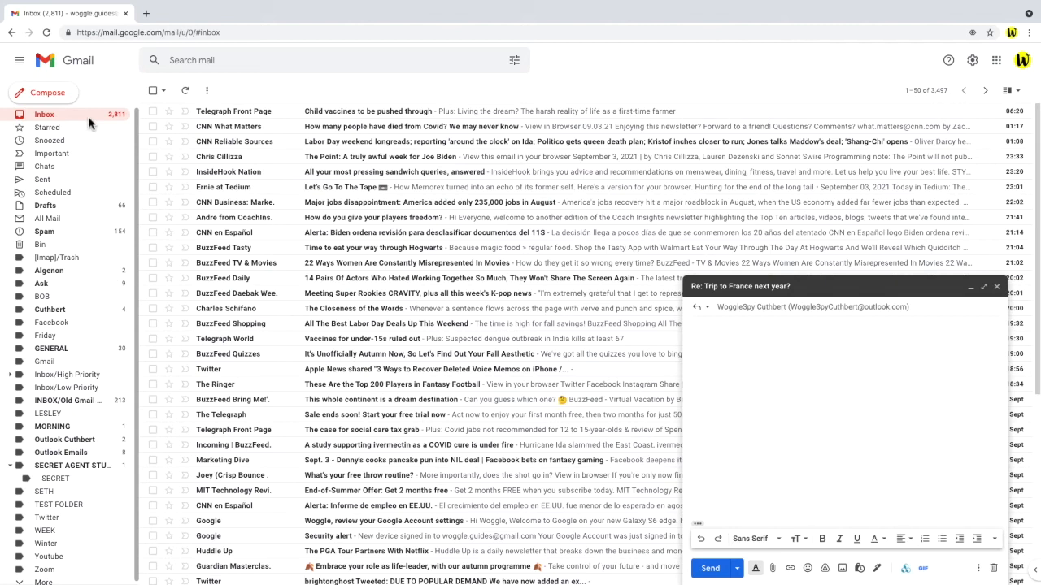
mouse_move(117, 162)
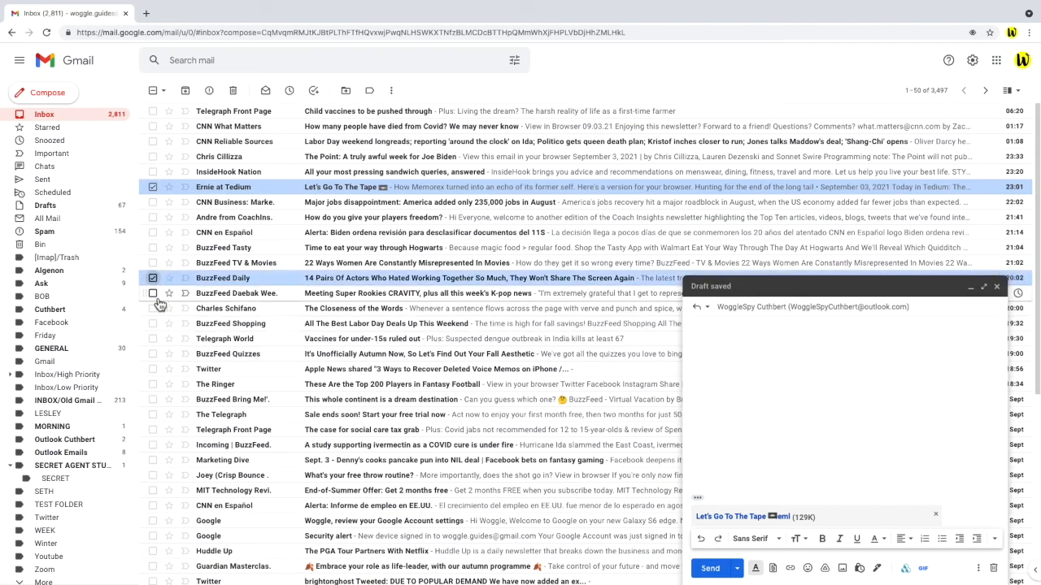
left_click(153, 339)
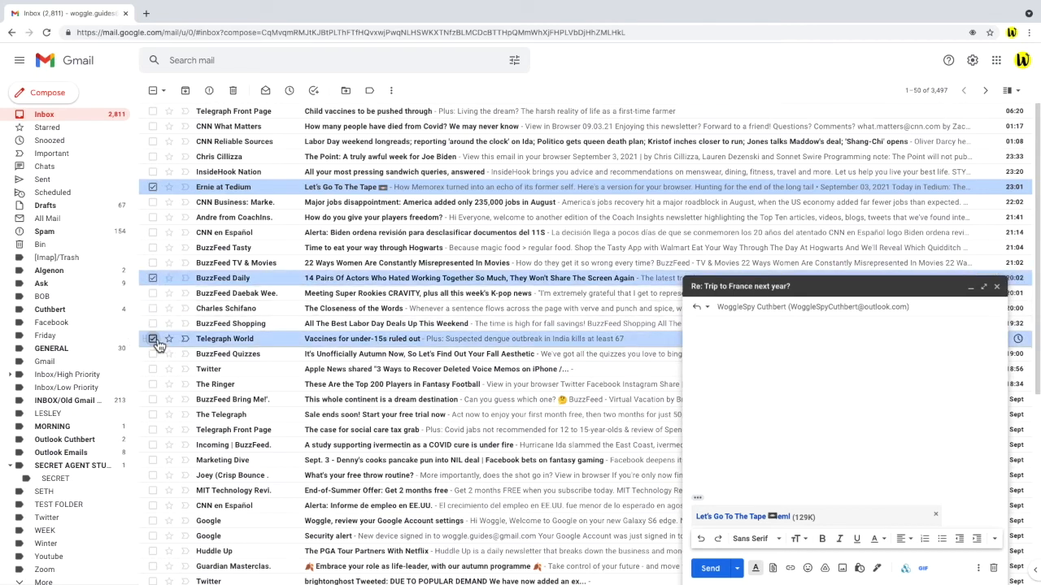